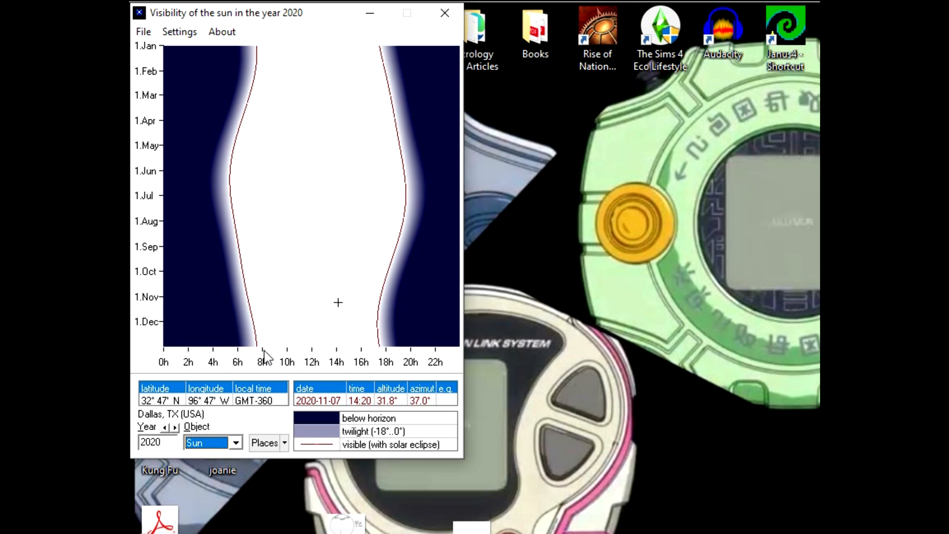
{"action": "mouse_move", "coordinate": [181, 374]}
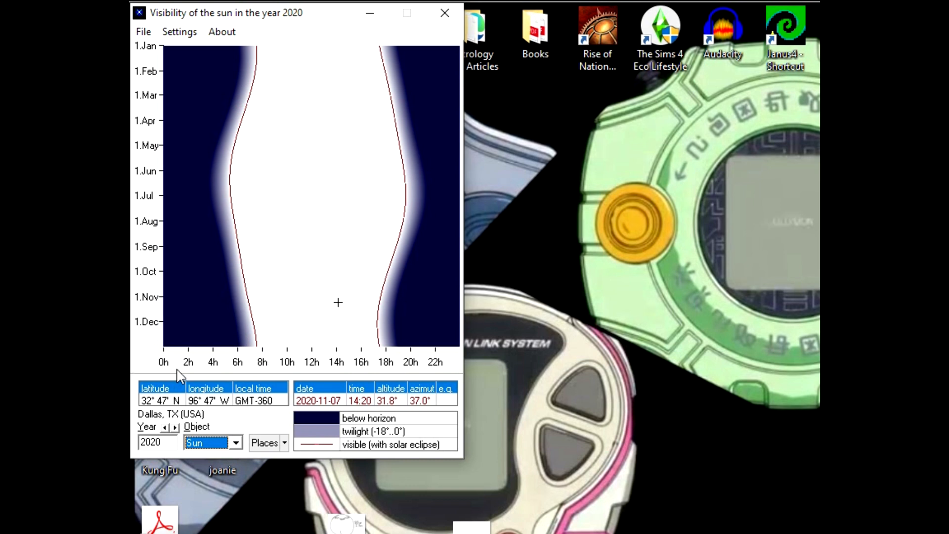
Turn on Show grid and Use Daylight Savings Time for the Dallas 2020 Sun chart
{"action": "left_click", "coordinate": [179, 32]}
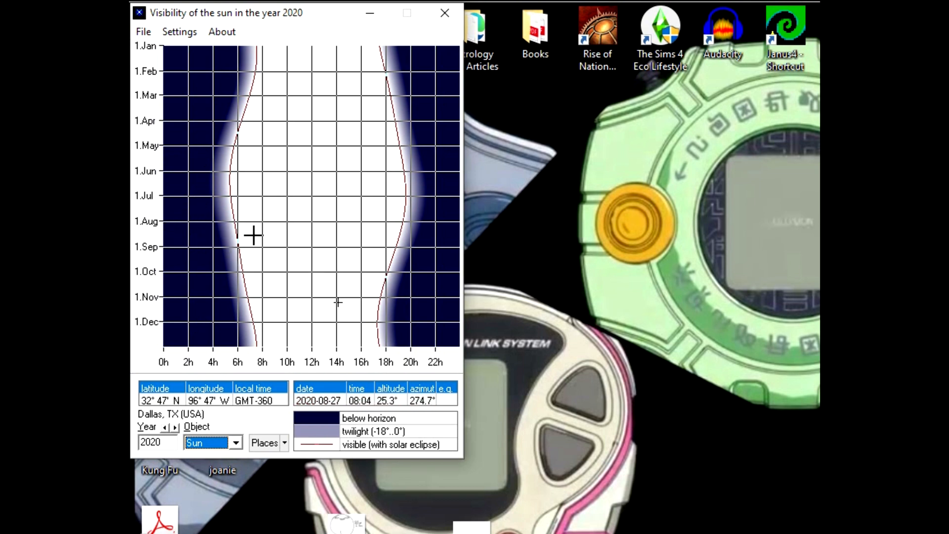
{"action": "left_click", "coordinate": [179, 31]}
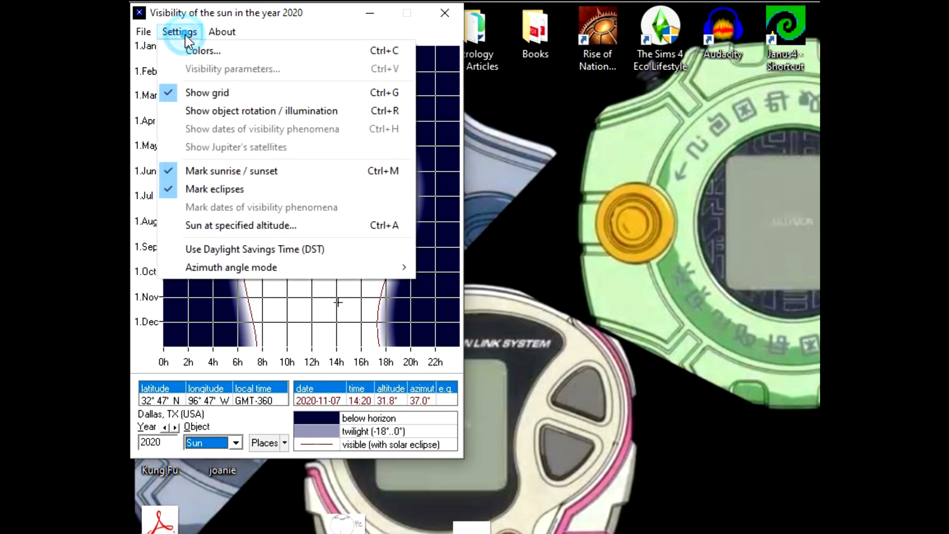
{"action": "mouse_move", "coordinate": [254, 248]}
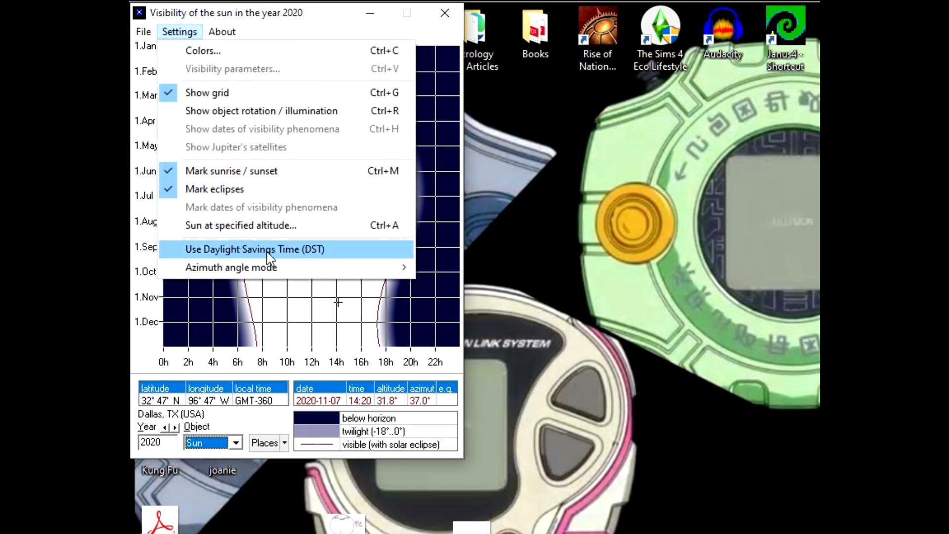
{"action": "left_click", "coordinate": [269, 249]}
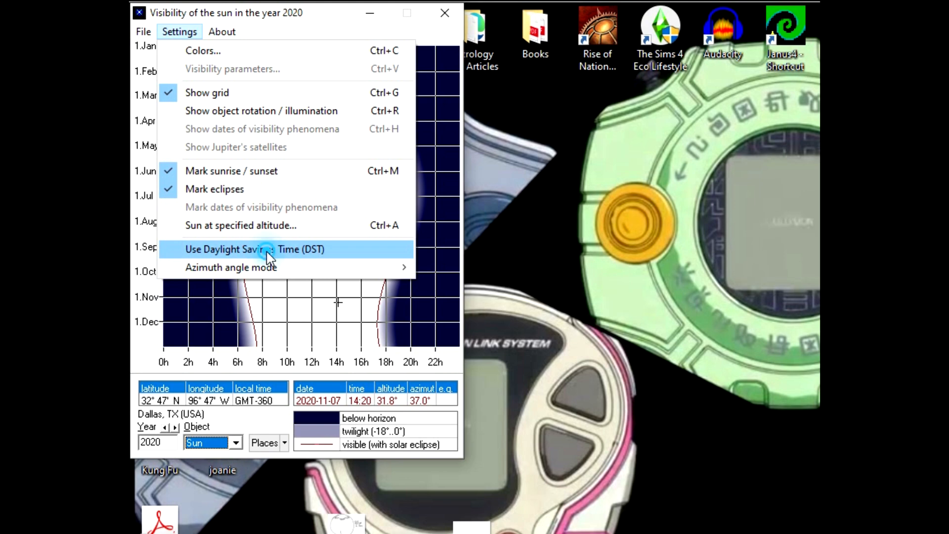
{"action": "left_click", "coordinate": [254, 249]}
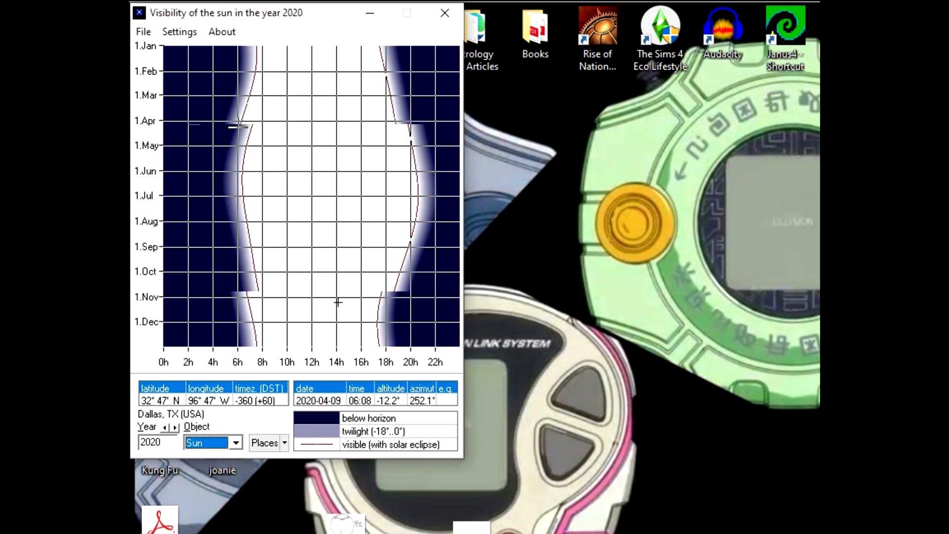
{"action": "left_click", "coordinate": [179, 32]}
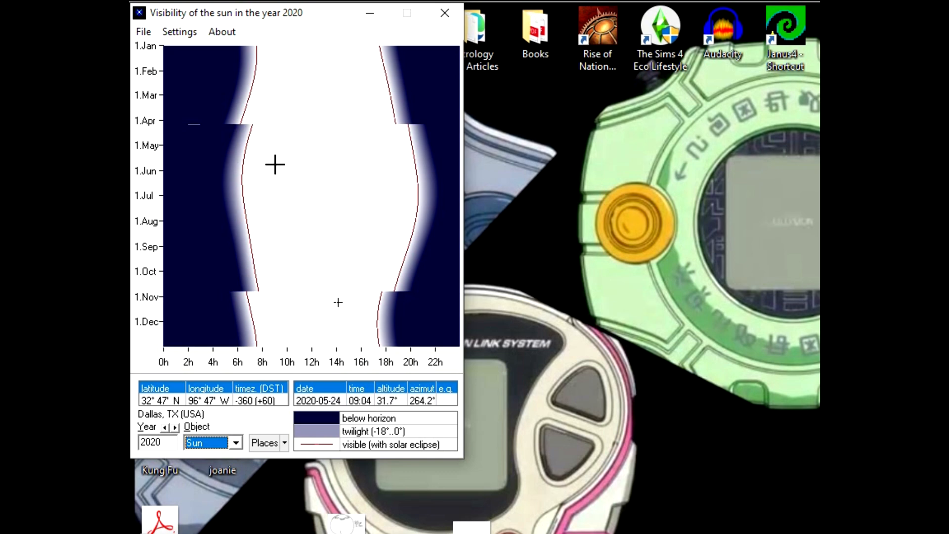
{"action": "left_click", "coordinate": [178, 32]}
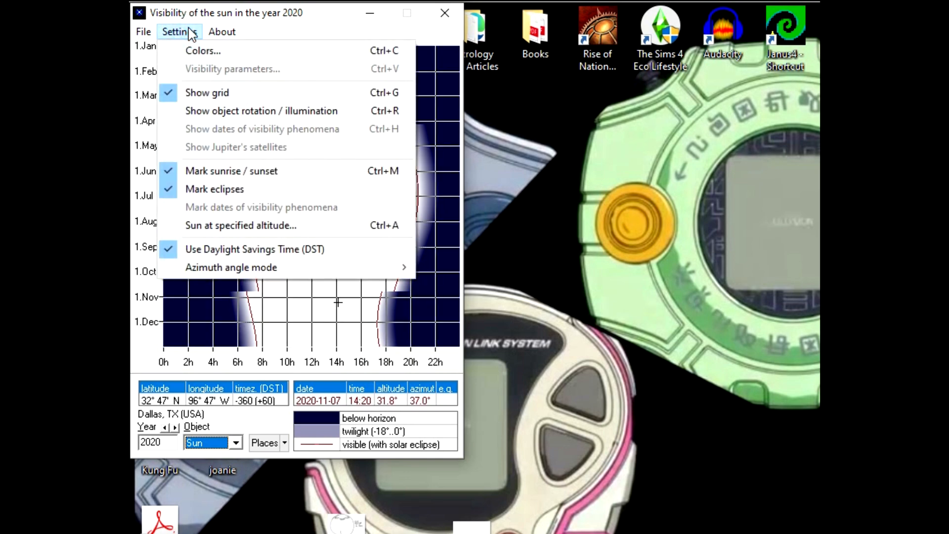
{"action": "mouse_move", "coordinate": [246, 136]}
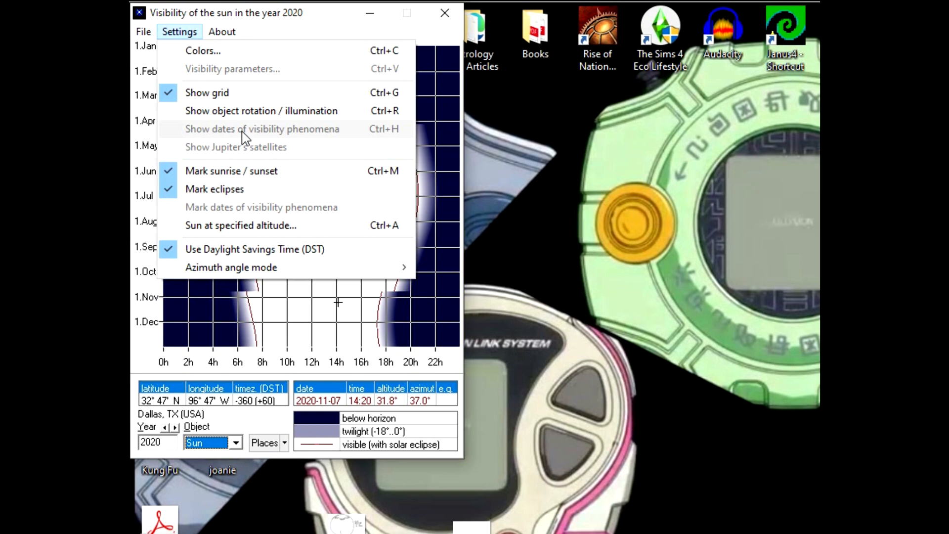
{"action": "mouse_move", "coordinate": [233, 133]}
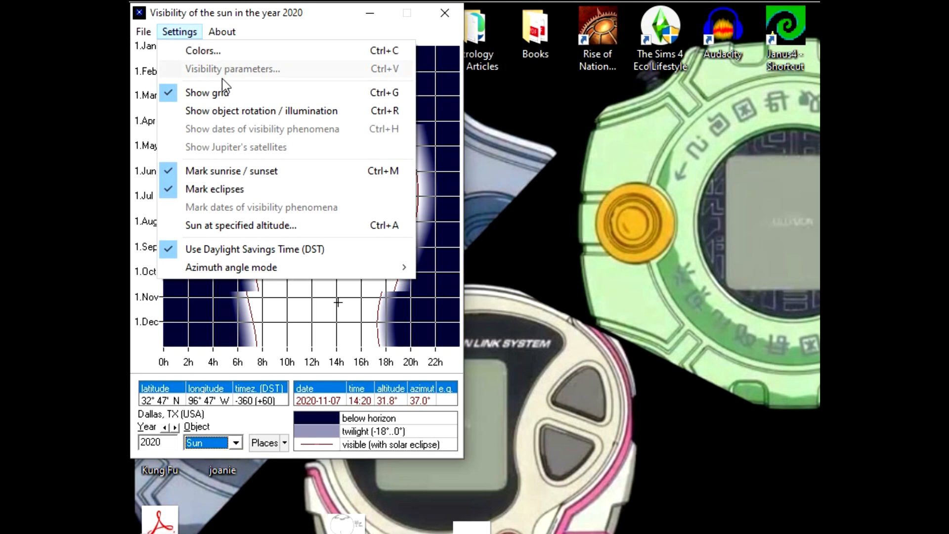
{"action": "mouse_move", "coordinate": [255, 86]}
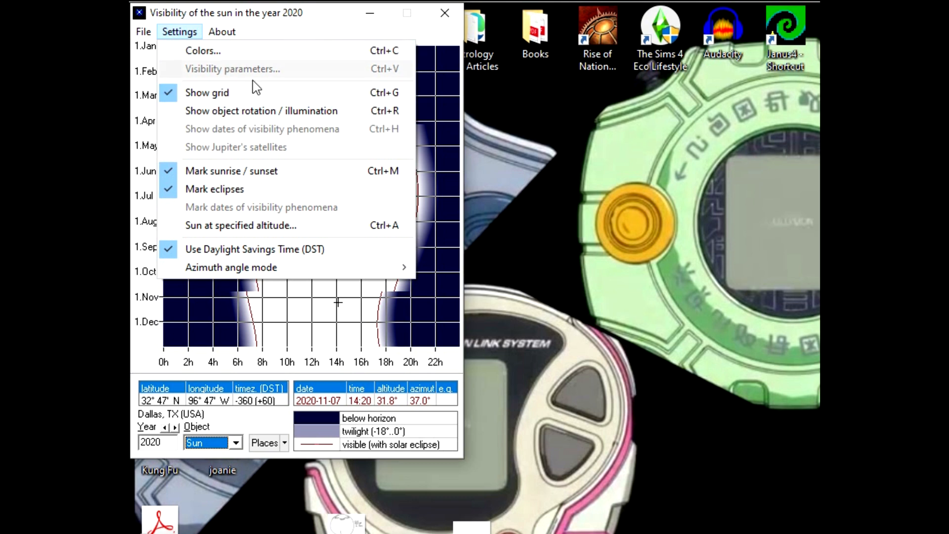
{"action": "mouse_move", "coordinate": [291, 23]}
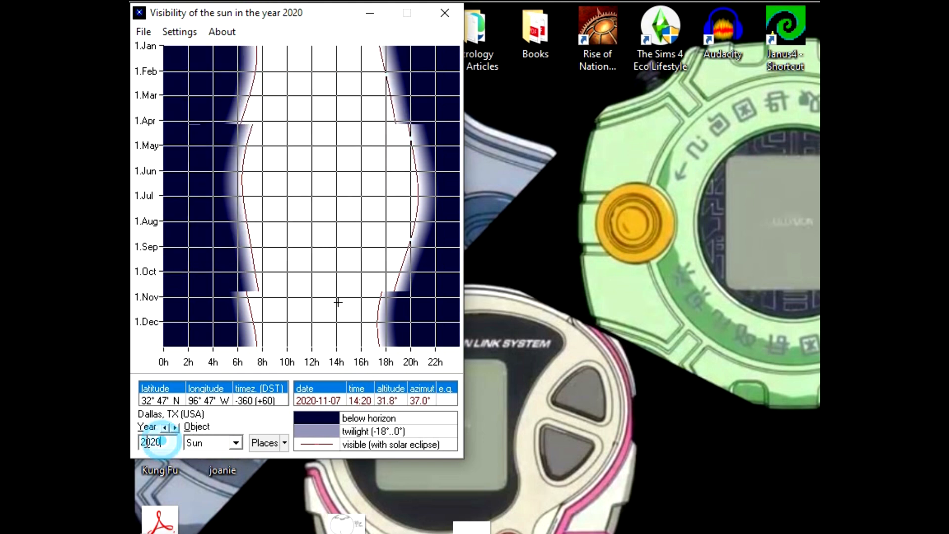
Open the Places list of saved observing locations
{"action": "left_click", "coordinate": [154, 442]}
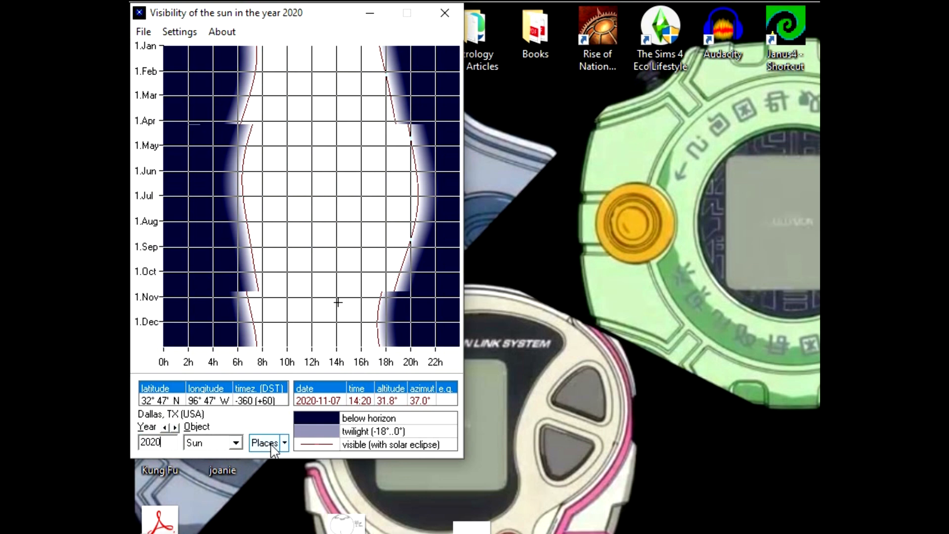
{"action": "left_click", "coordinate": [264, 442]}
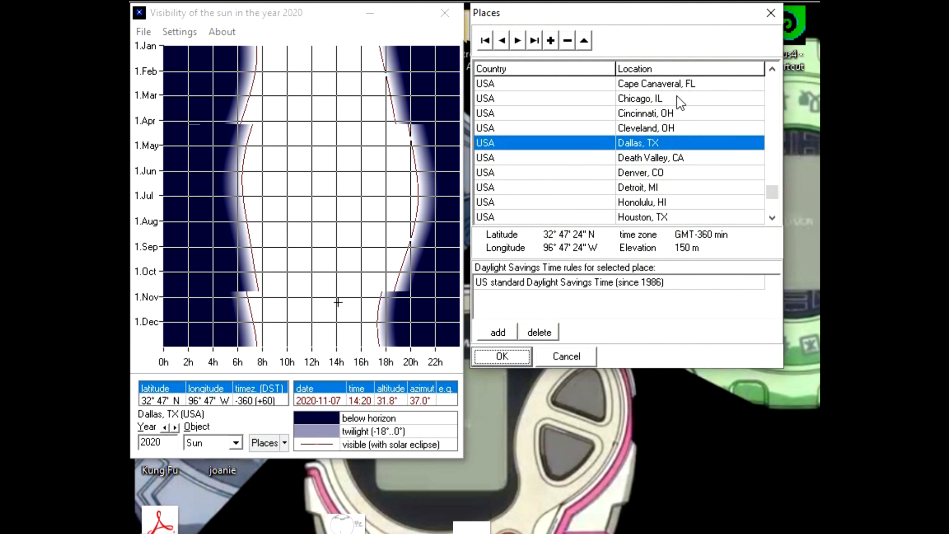
{"action": "mouse_move", "coordinate": [633, 154]}
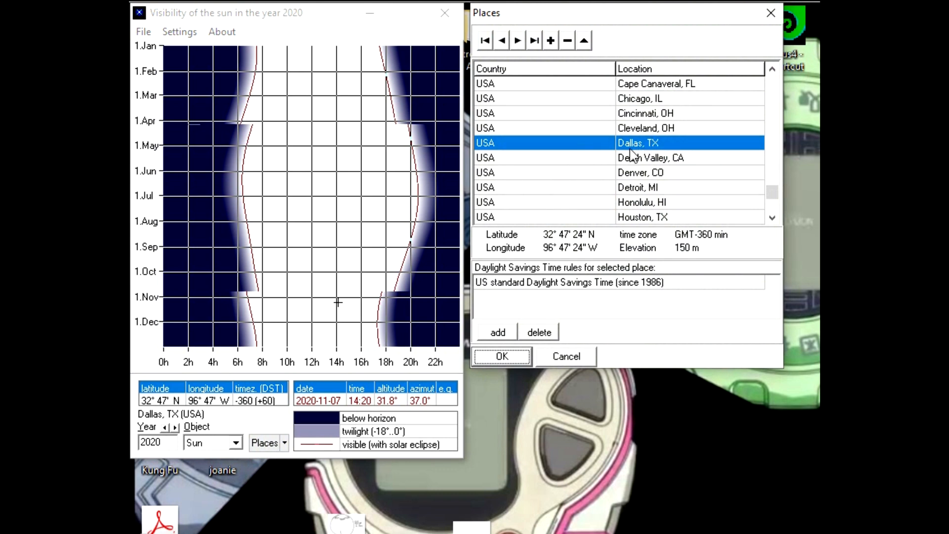
{"action": "mouse_move", "coordinate": [770, 206]}
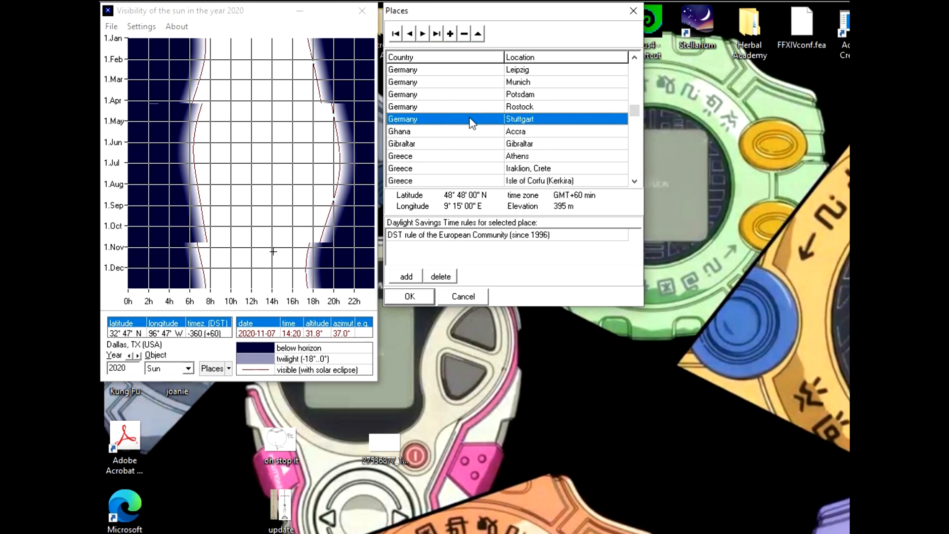
{"action": "mouse_move", "coordinate": [451, 36]}
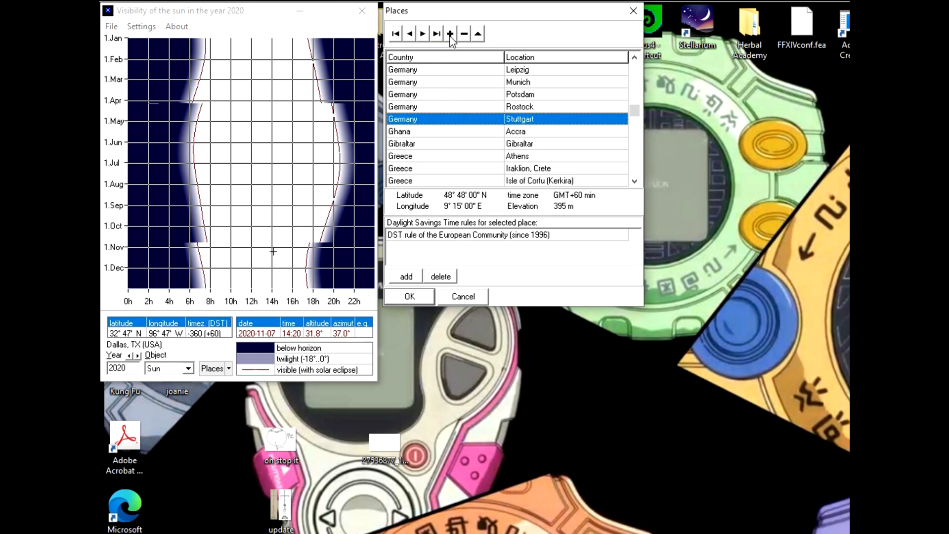
Add a blank place at 0° latitude, 0° longitude, GMT and make it active
{"action": "left_click", "coordinate": [450, 33]}
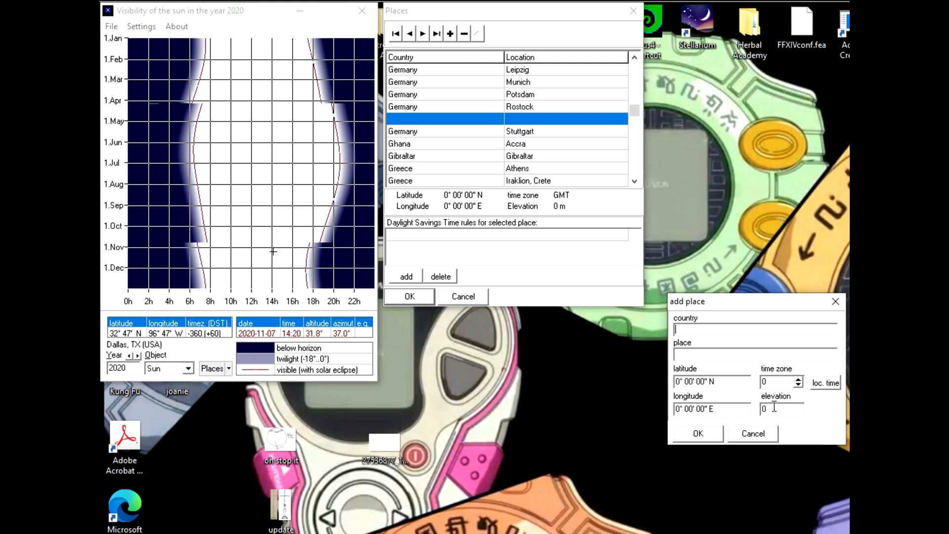
{"action": "mouse_move", "coordinate": [779, 428]}
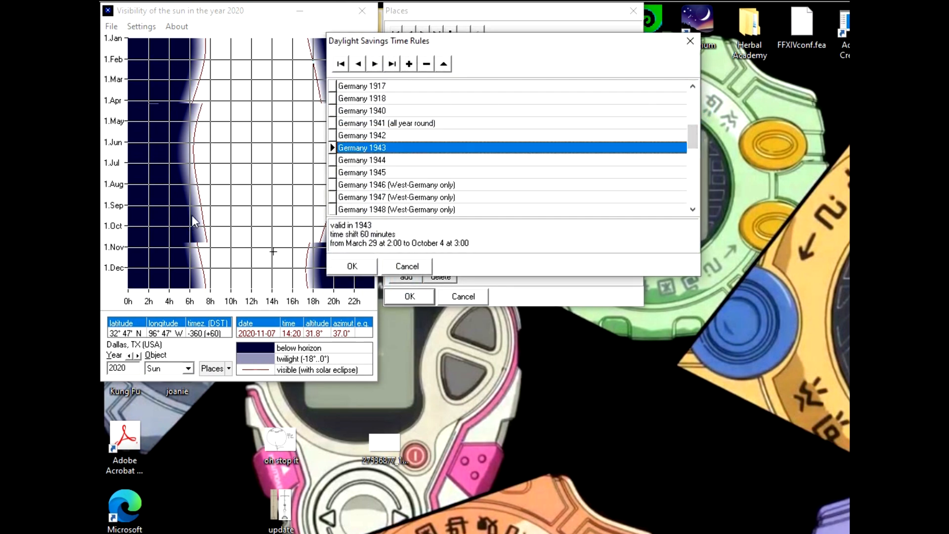
{"action": "mouse_move", "coordinate": [292, 148]}
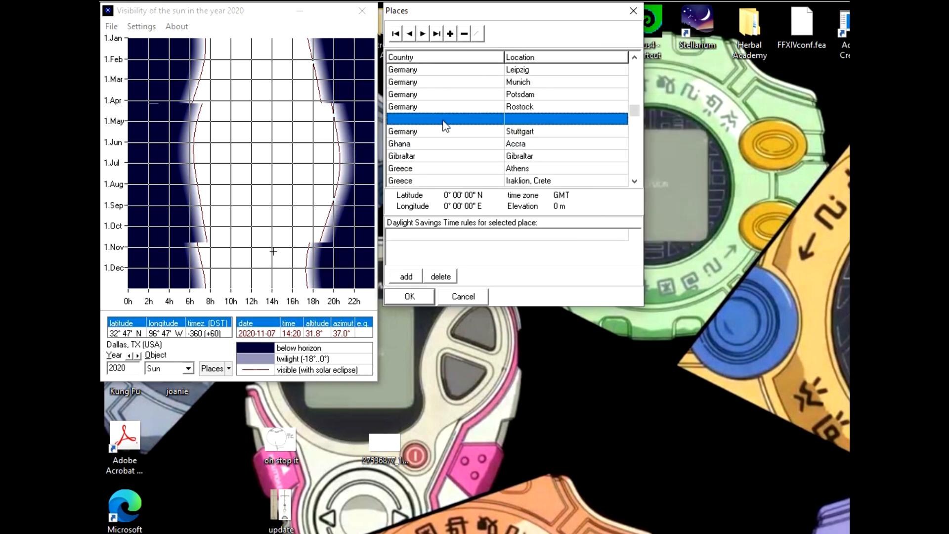
{"action": "left_click", "coordinate": [410, 296]}
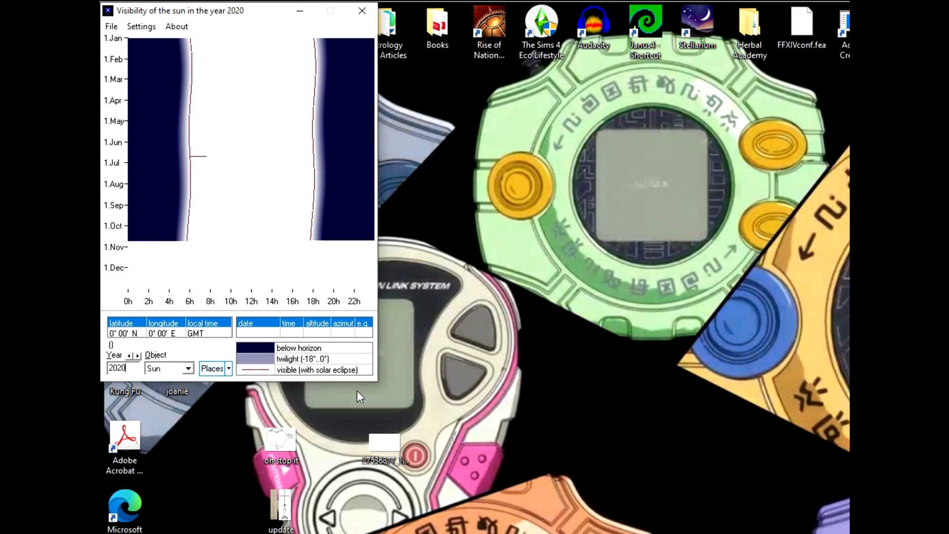
Switch the charted object from the Sun to Stars and select Spica
{"action": "left_click", "coordinate": [141, 26]}
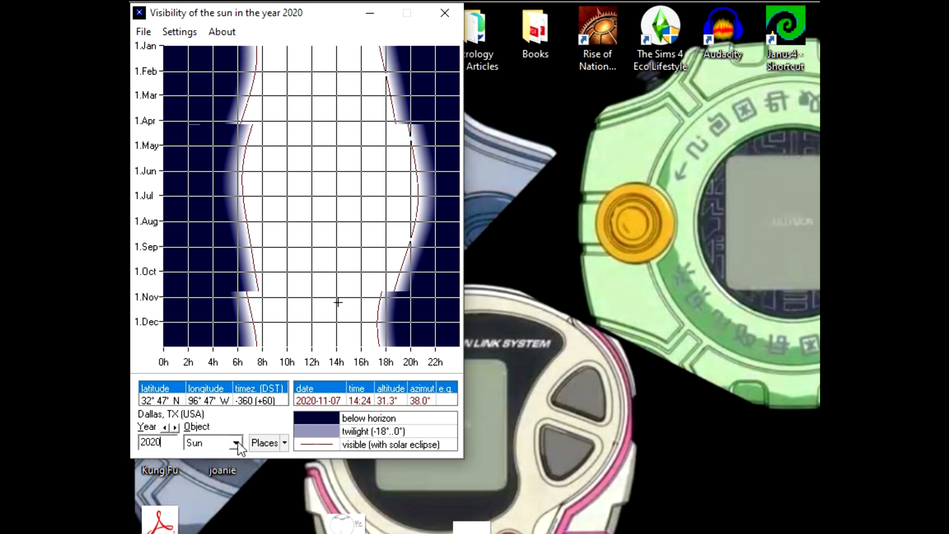
{"action": "left_click", "coordinate": [235, 442]}
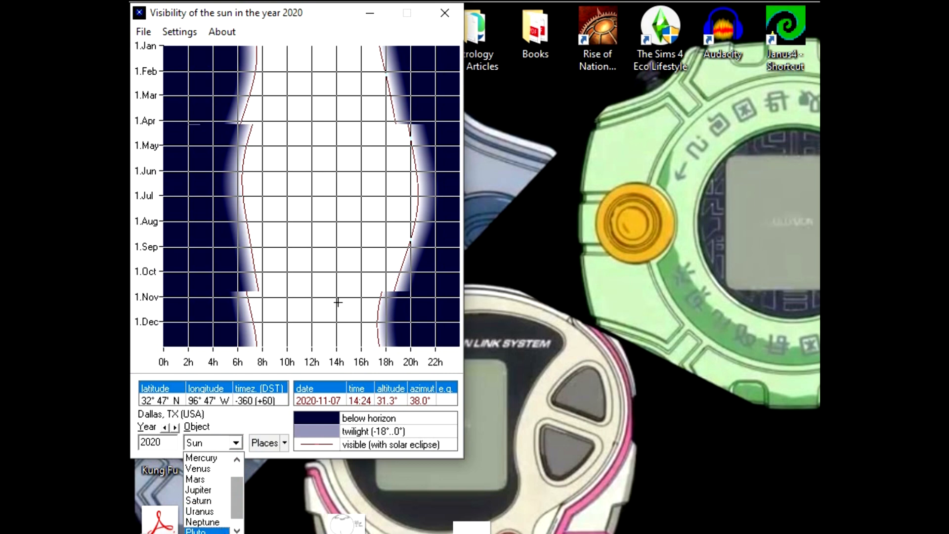
{"action": "scroll", "scroll_direction": "down", "scroll_amount": 3}
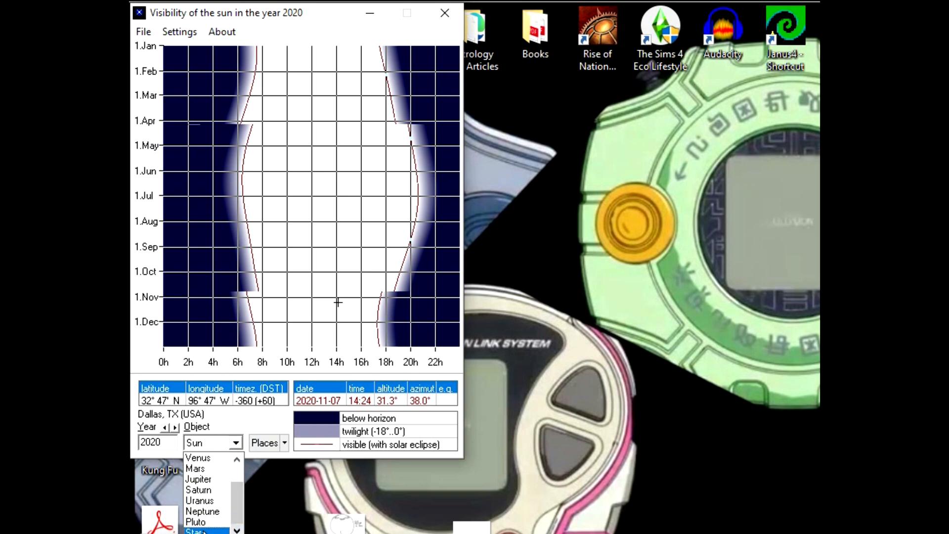
{"action": "left_click", "coordinate": [205, 531]}
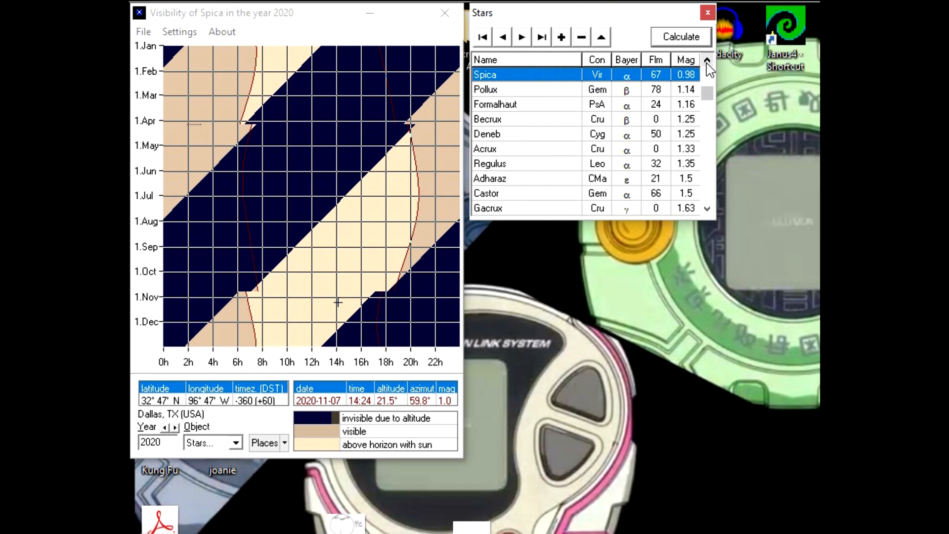
Start a new star record in the Stars catalogue, then cancel it
{"action": "left_click", "coordinate": [707, 60]}
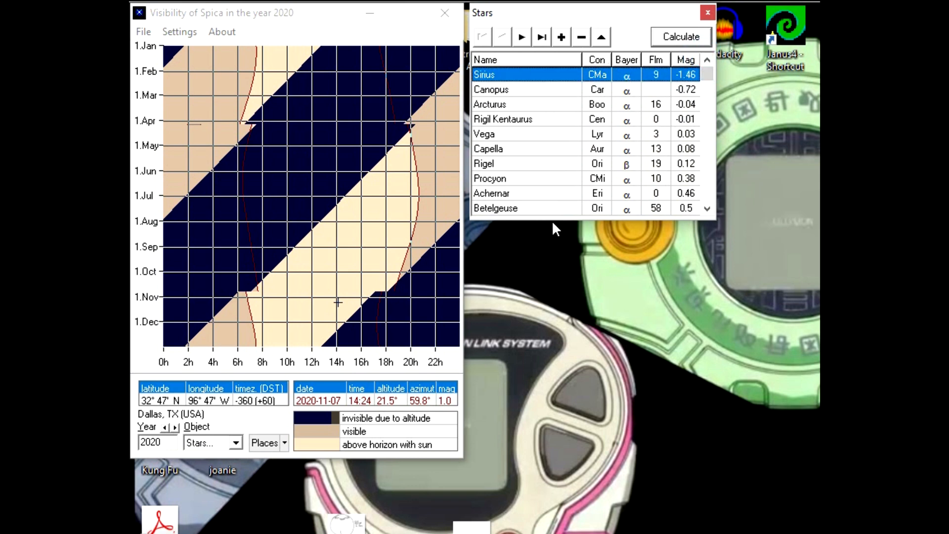
{"action": "mouse_move", "coordinate": [560, 38]}
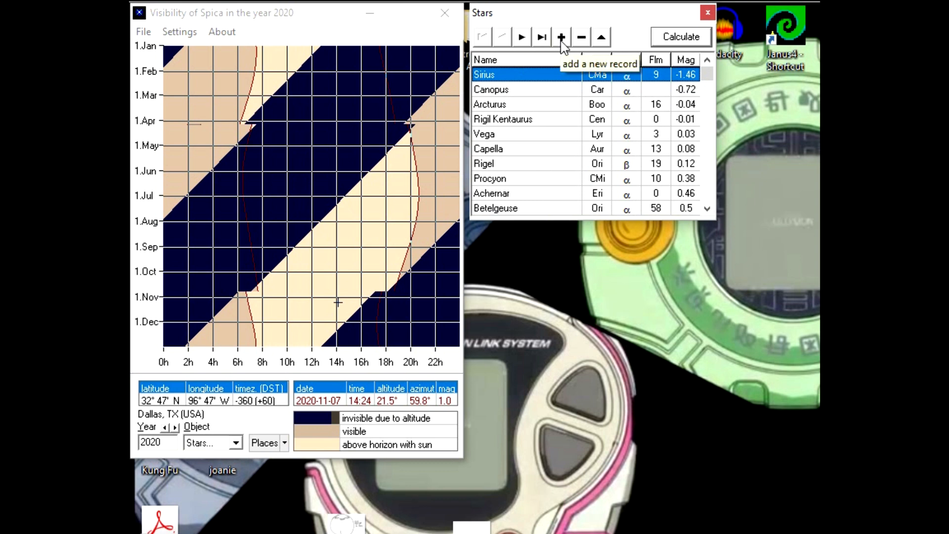
{"action": "left_click", "coordinate": [561, 37]}
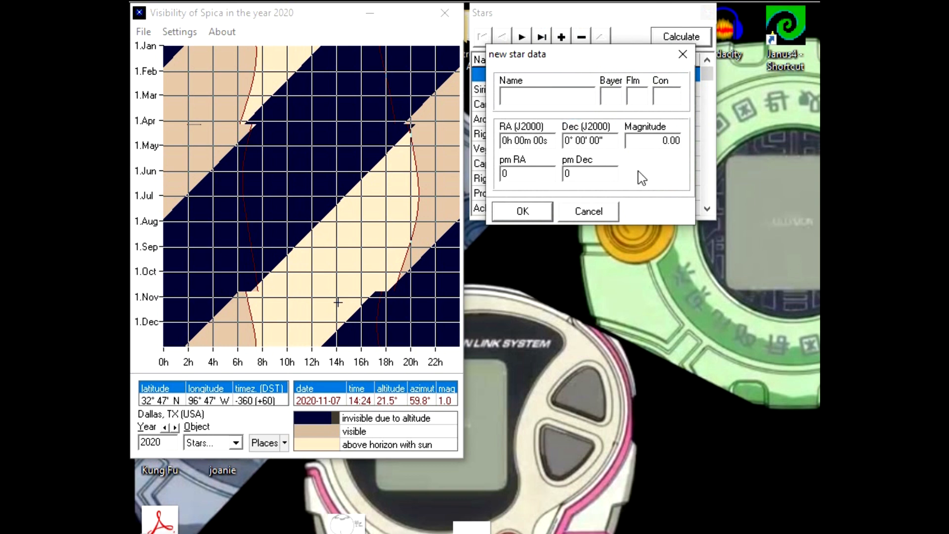
{"action": "left_click", "coordinate": [545, 95]}
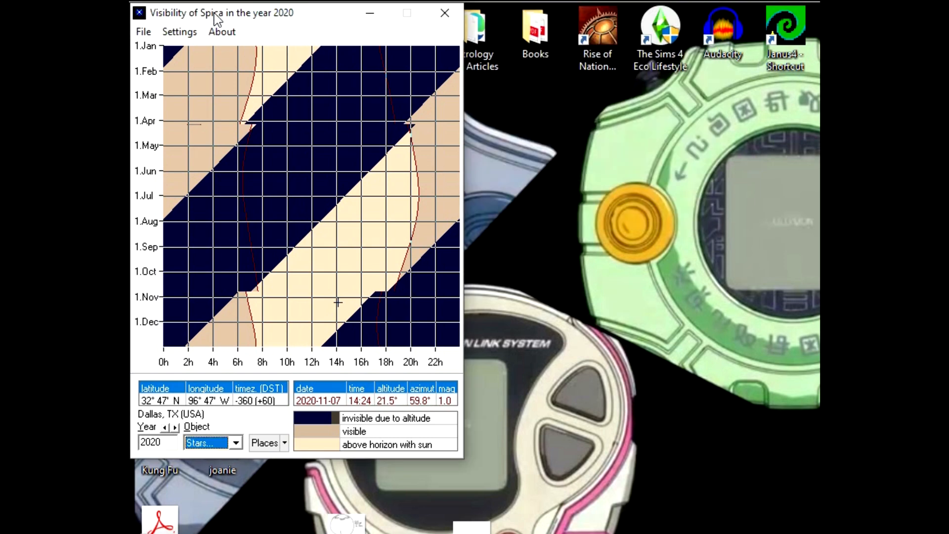
Enable Mark dates of visibility phenomena and disable Show grid on Spica's chart
{"action": "left_click", "coordinate": [178, 31]}
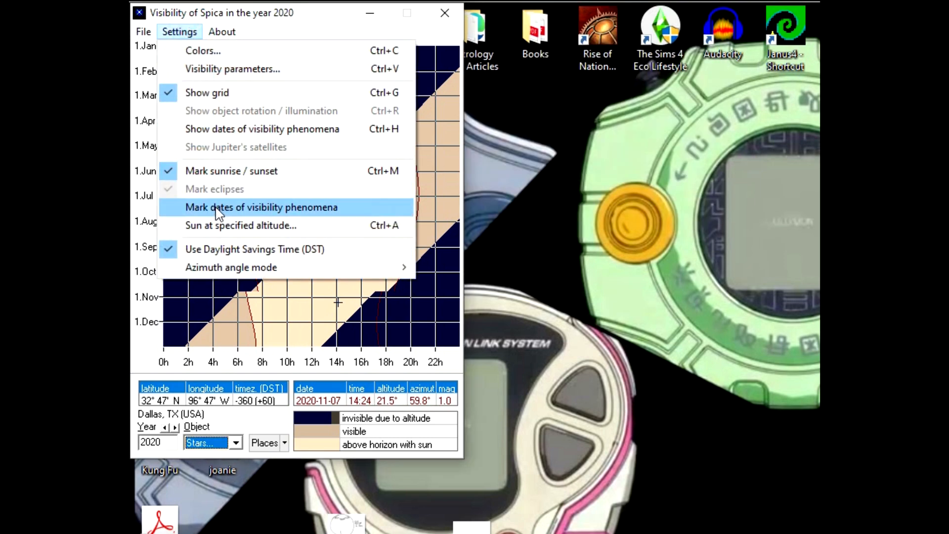
{"action": "left_click", "coordinate": [261, 208]}
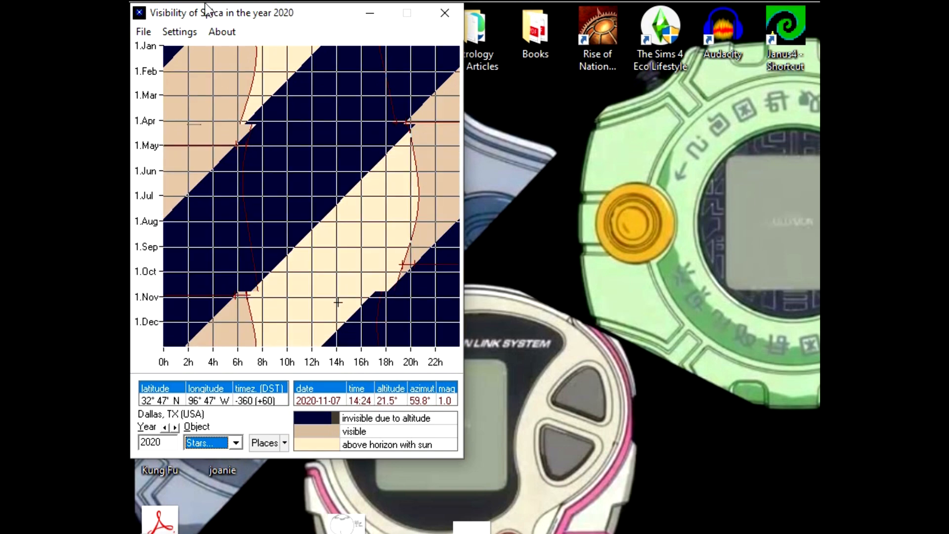
{"action": "left_click", "coordinate": [179, 32]}
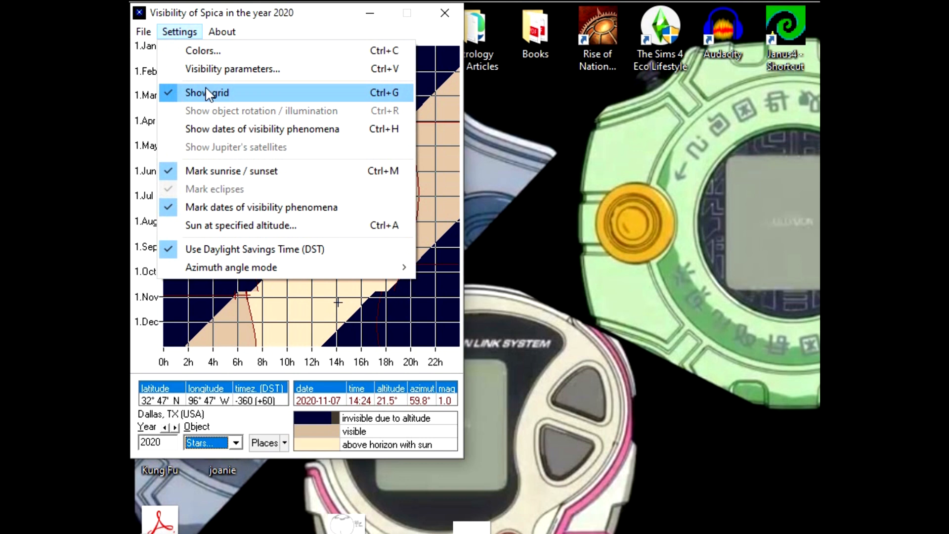
{"action": "left_click", "coordinate": [207, 92]}
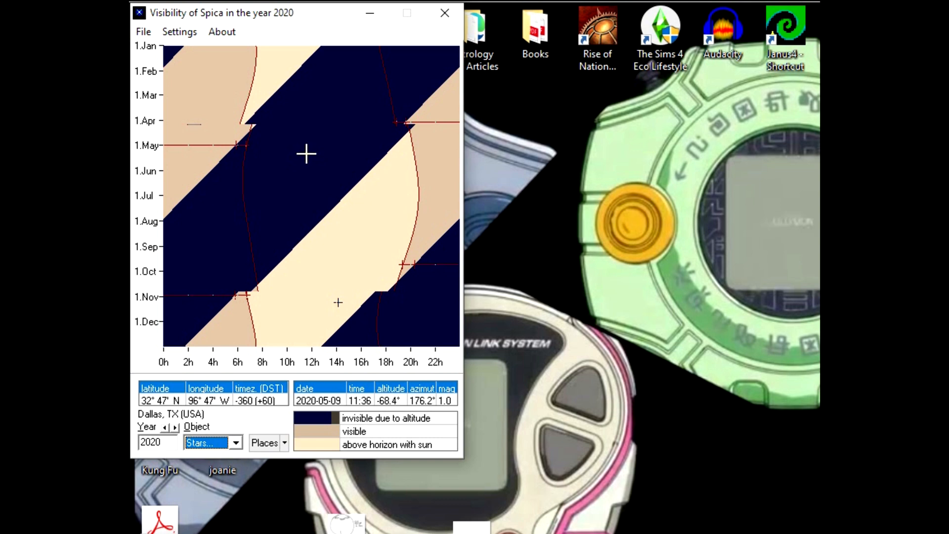
{"action": "left_click", "coordinate": [179, 32]}
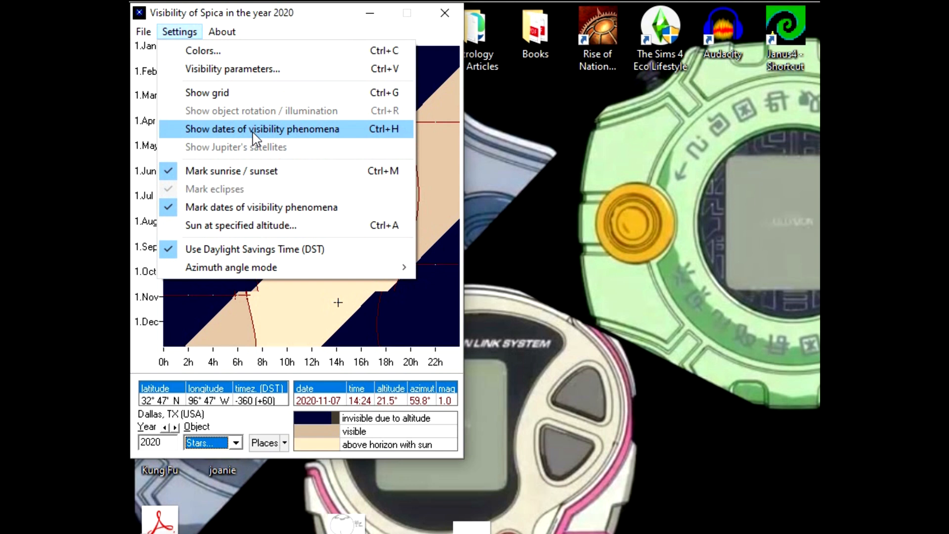
View Spica's heliacal dates table, checking cosmical setting and last visibility, then close it
{"action": "left_click", "coordinate": [261, 129]}
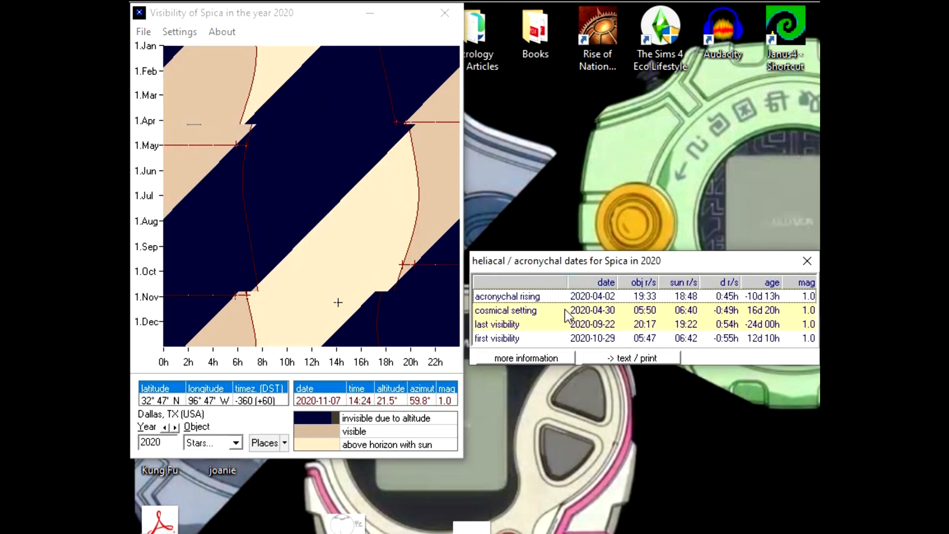
{"action": "left_click", "coordinate": [545, 324]}
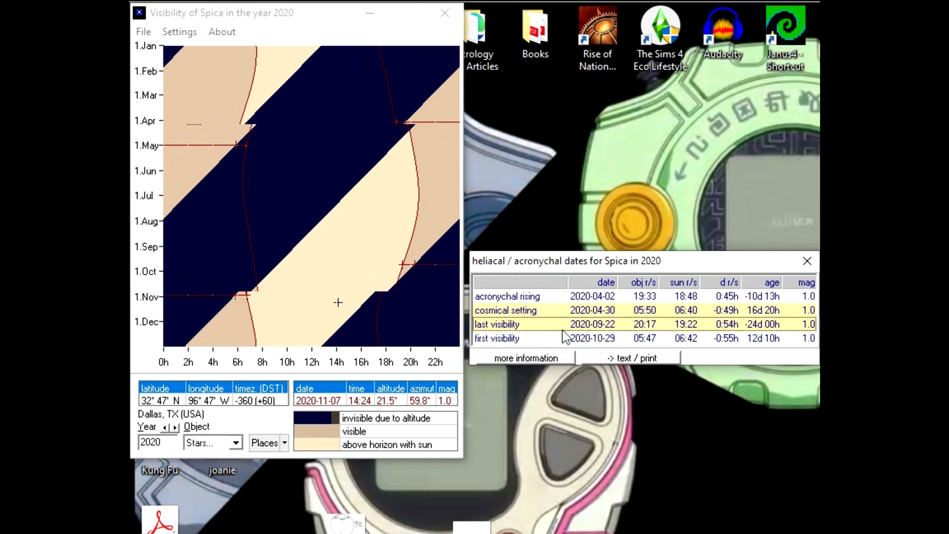
{"action": "left_click", "coordinate": [566, 327]}
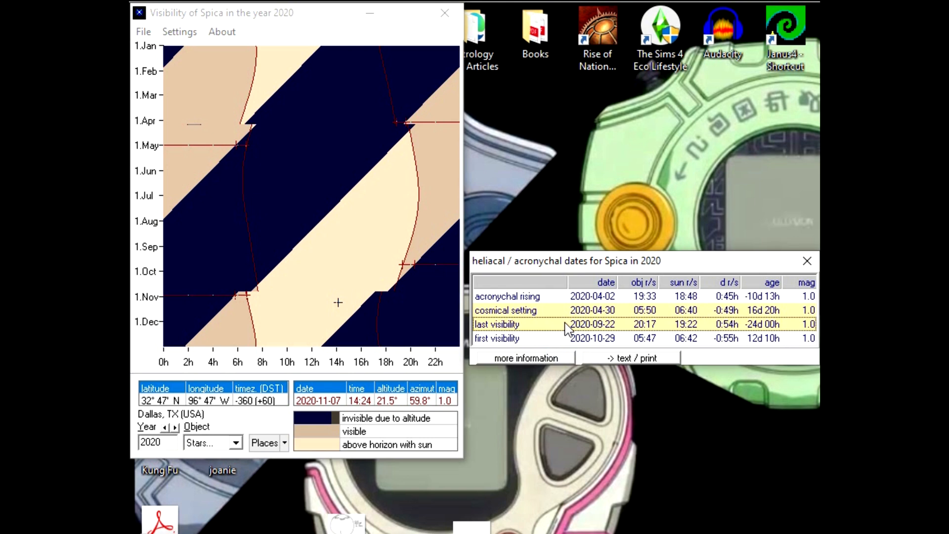
{"action": "mouse_move", "coordinate": [614, 336]}
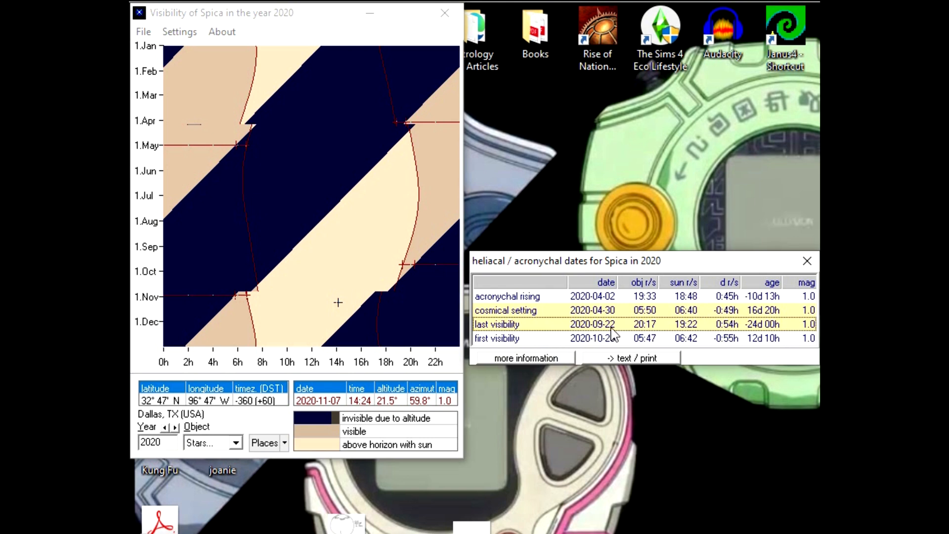
{"action": "mouse_move", "coordinate": [584, 338]}
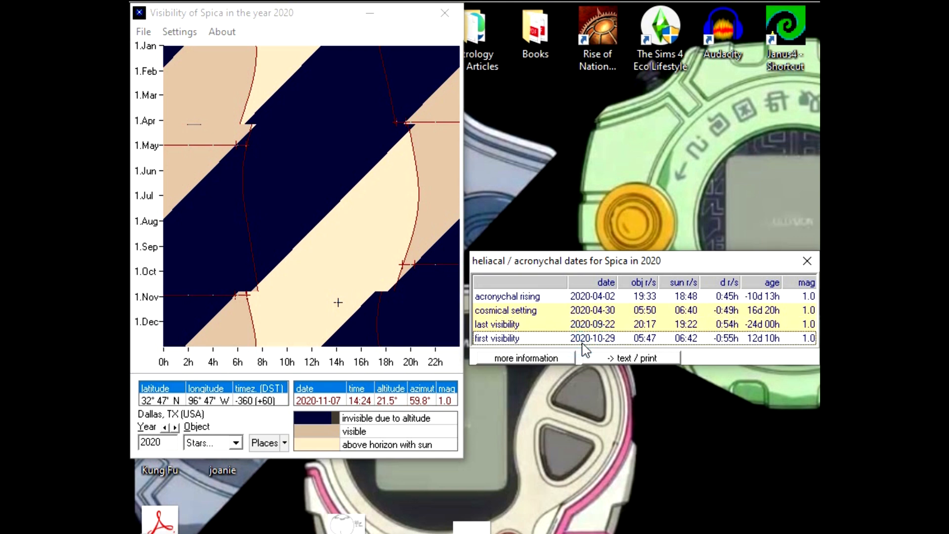
{"action": "mouse_move", "coordinate": [606, 350]}
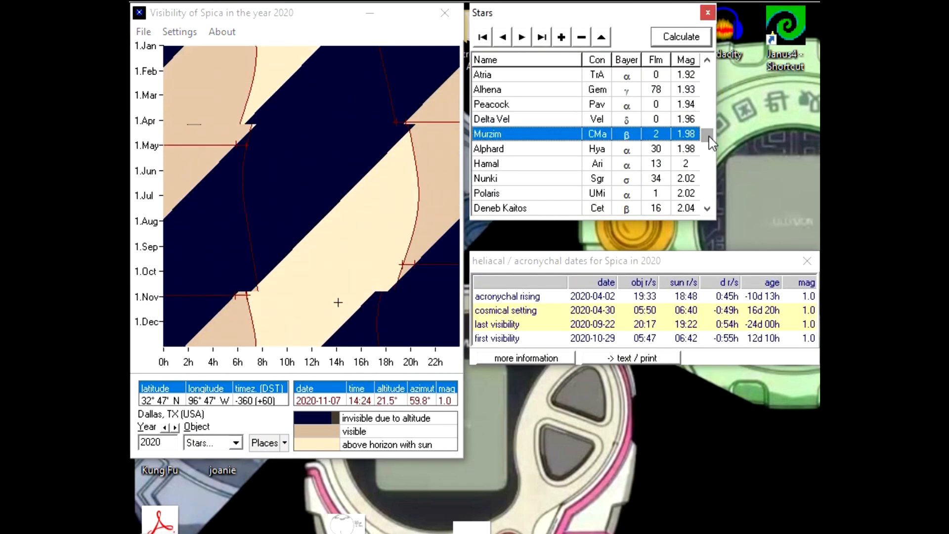
{"action": "scroll", "scroll_direction": "down", "scroll_amount": 3}
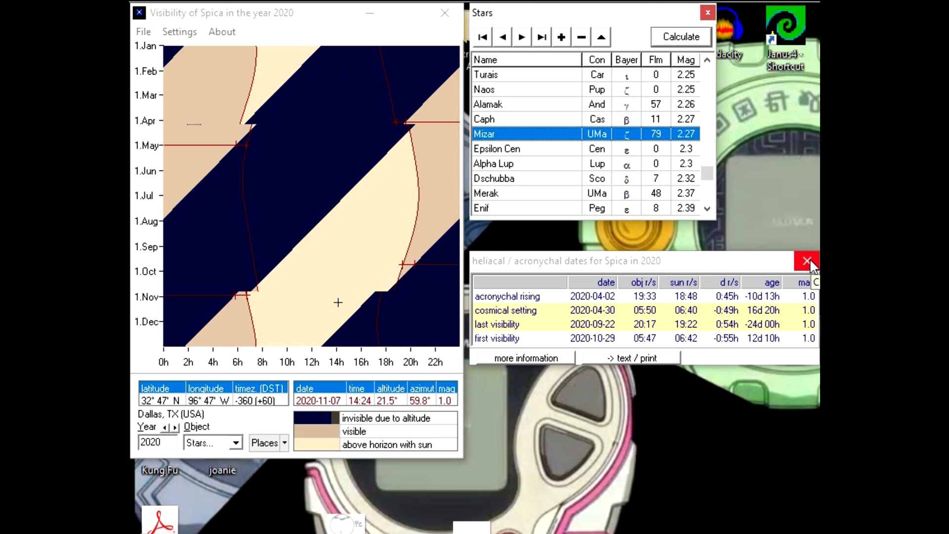
{"action": "left_click", "coordinate": [809, 261]}
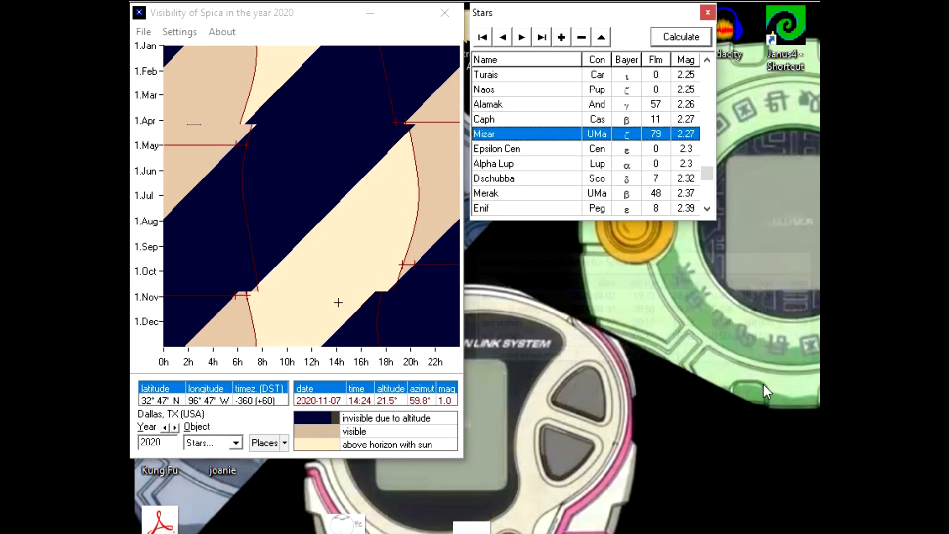